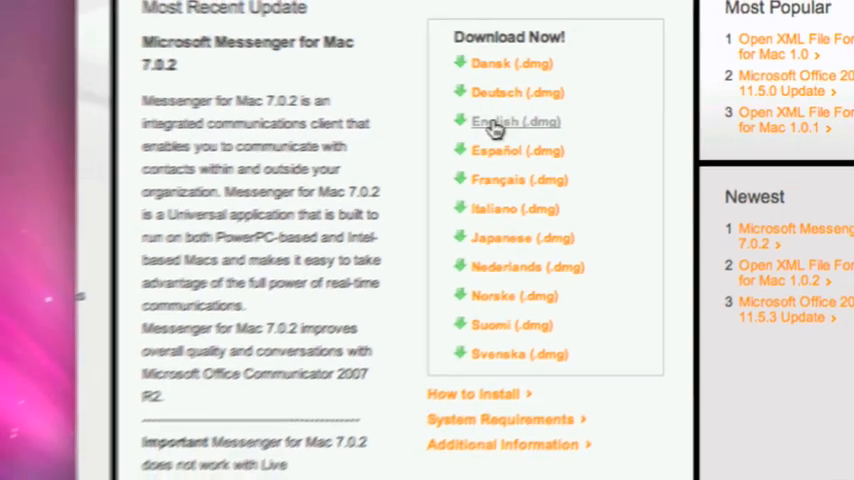
Download the English (.dmg) installer of Microsoft Messenger for Mac 7.0.2.
{"action": "left_click", "coordinate": [514, 121]}
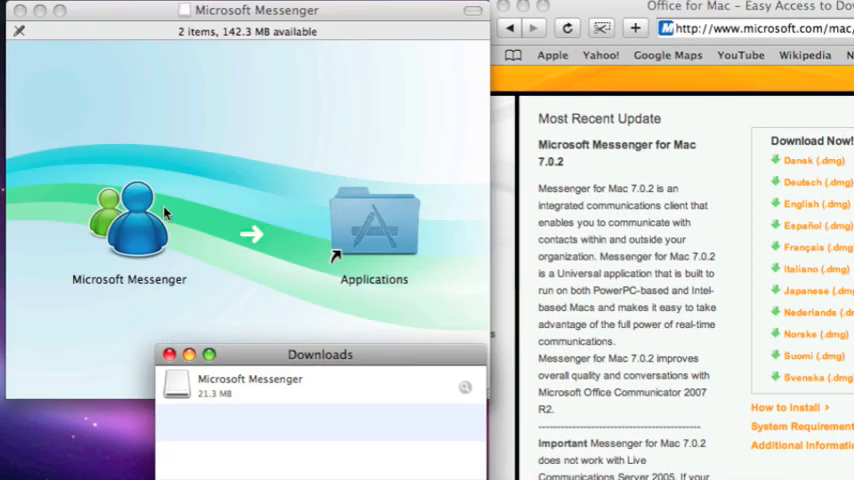
Drag the Microsoft Messenger icon onto the Applications alias in the disk image.
{"action": "left_click_drag", "start_coordinate": [128, 215], "coordinate": [190, 185]}
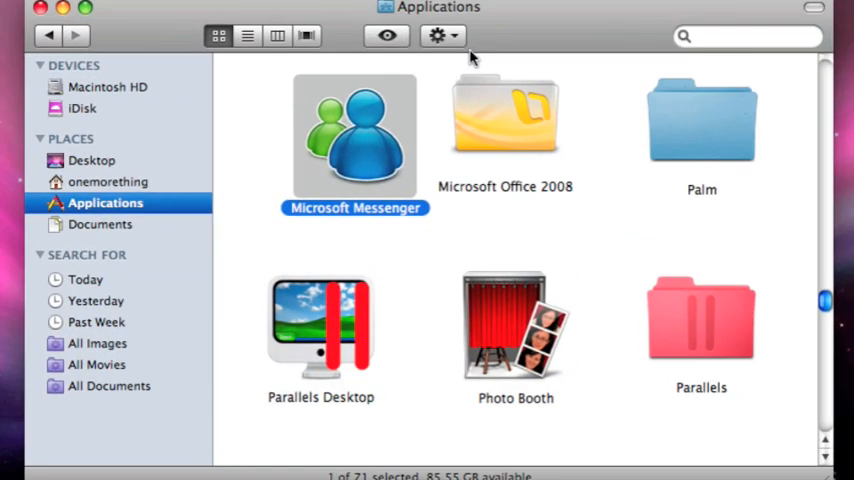
{"action": "mouse_move", "coordinate": [355, 135]}
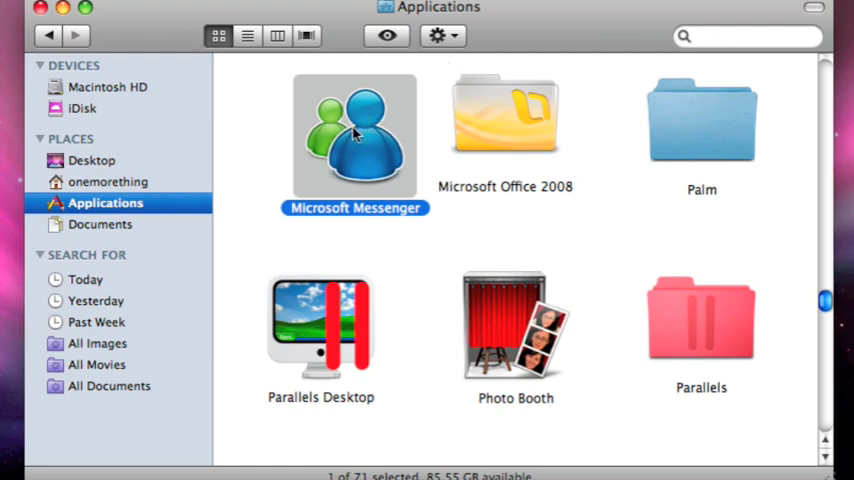